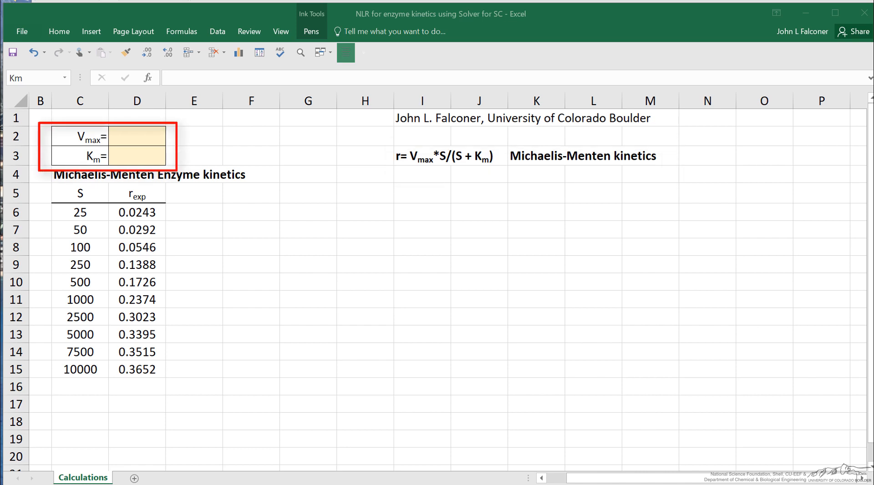
Step: Check the named Km and Vmax cells and enter guesses Vmax = 1, Km = 200
{"action": "left_click", "coordinate": [136, 135]}
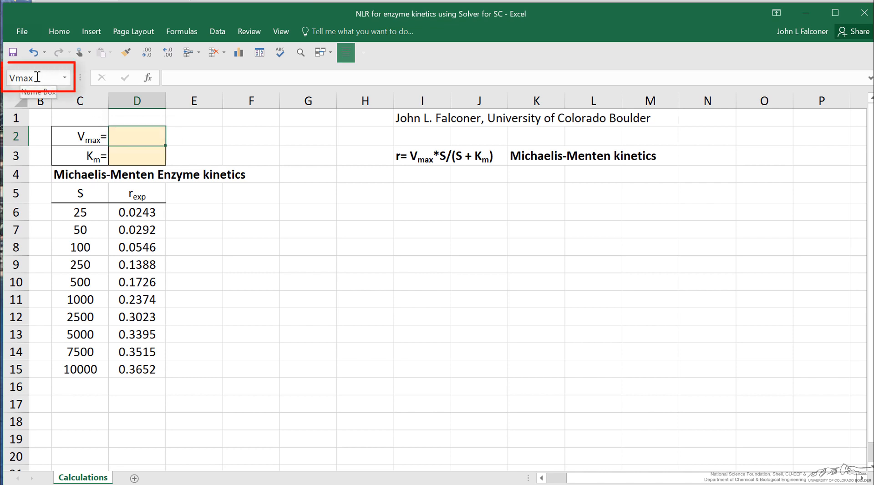
{"action": "left_click", "coordinate": [135, 156]}
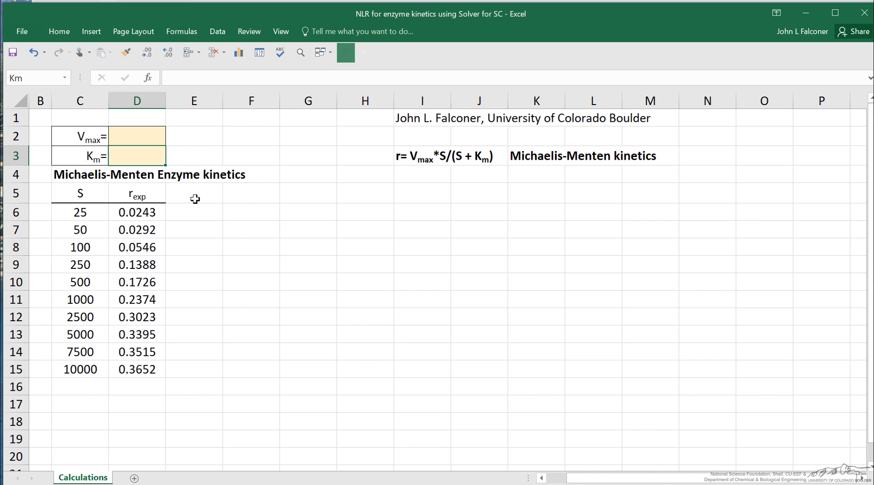
{"action": "mouse_move", "coordinate": [248, 201]}
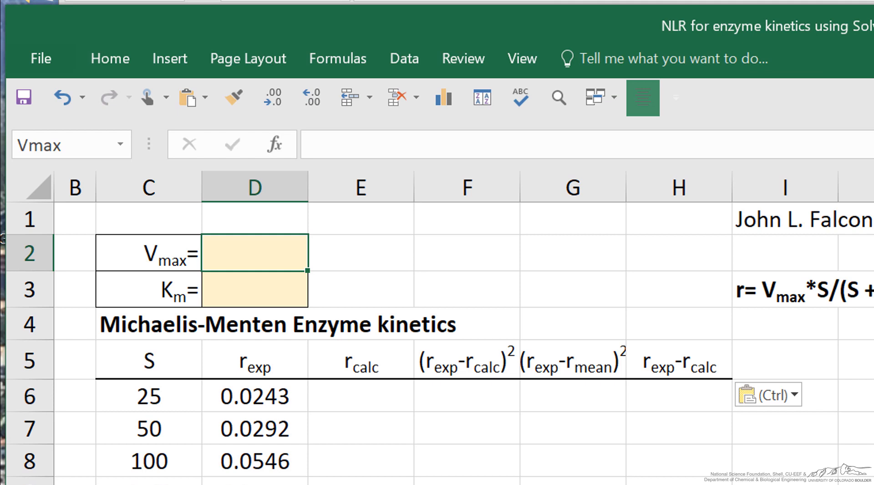
{"action": "type", "text": "1.0000"}
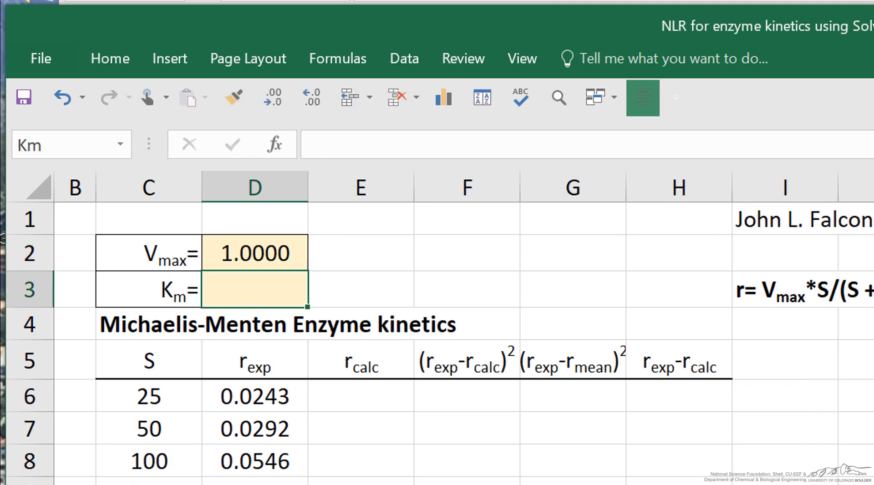
{"action": "type", "text": "200.0000"}
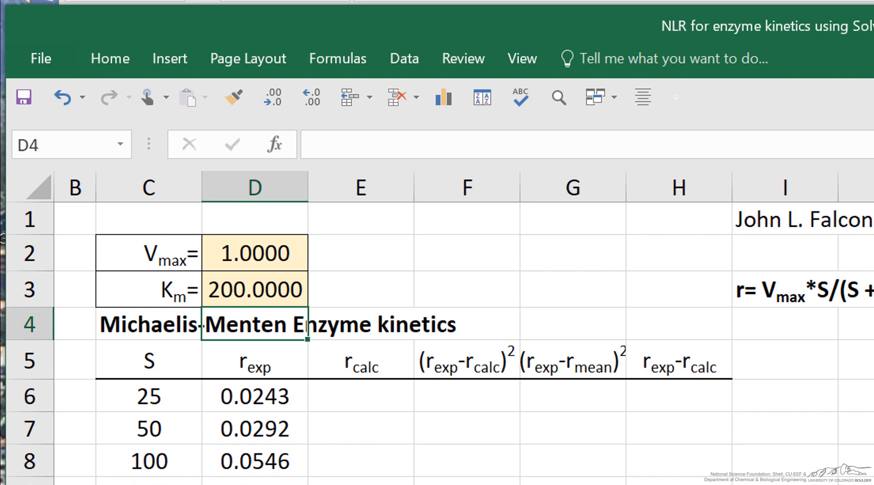
{"action": "left_click", "coordinate": [360, 396]}
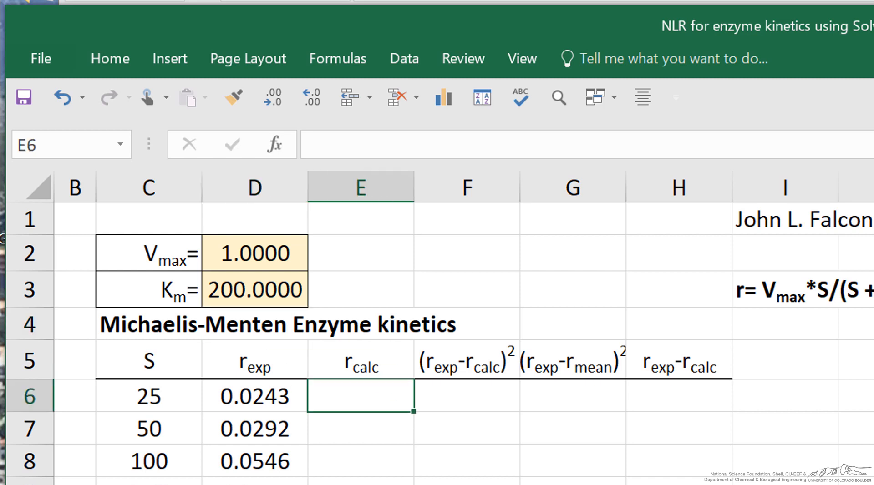
Step: Compute r calc in E6:E15 as =Vmax*C6/(Km+C6) for all ten substrate concentrations
{"action": "type", "text": "="}
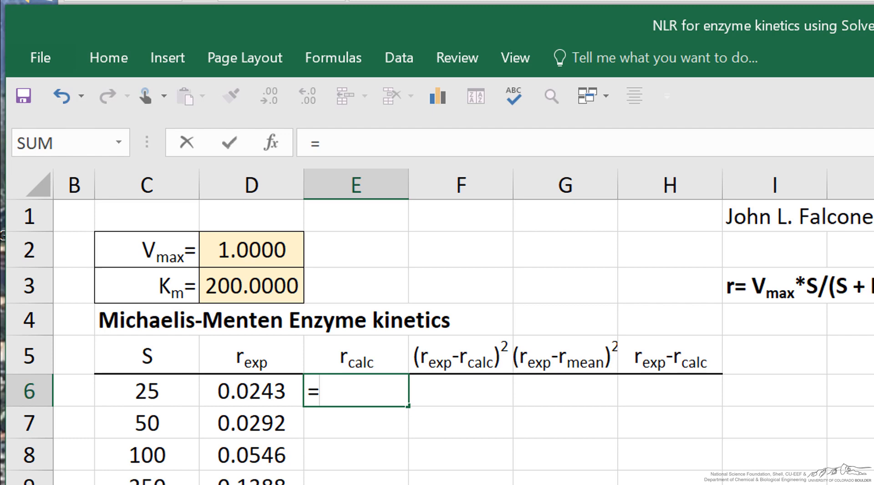
{"action": "type", "text": "Vmax"}
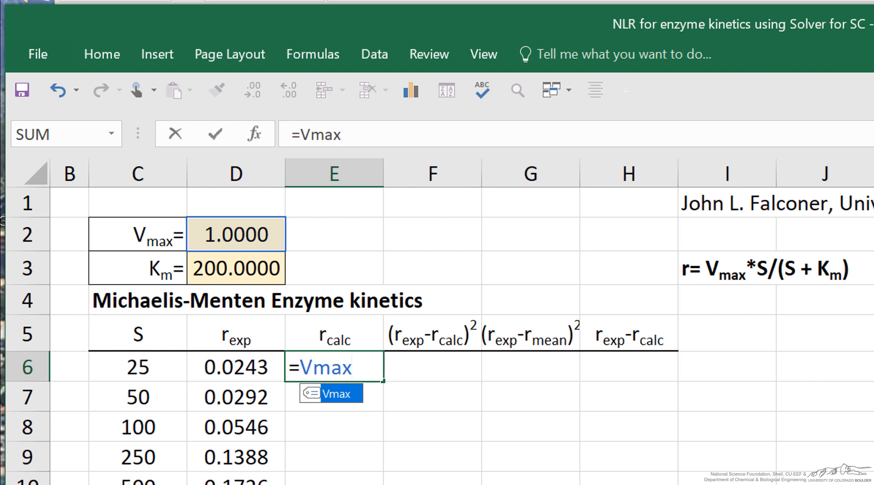
{"action": "left_click", "coordinate": [138, 367]}
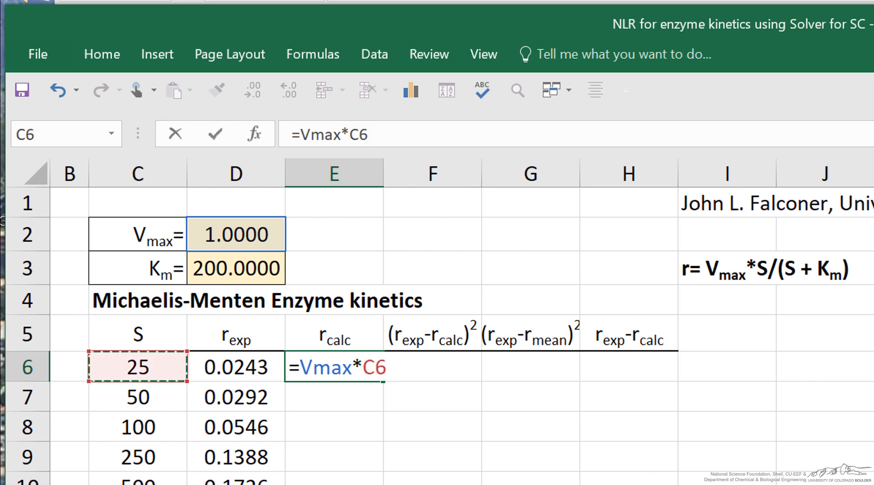
{"action": "type", "text": "/("}
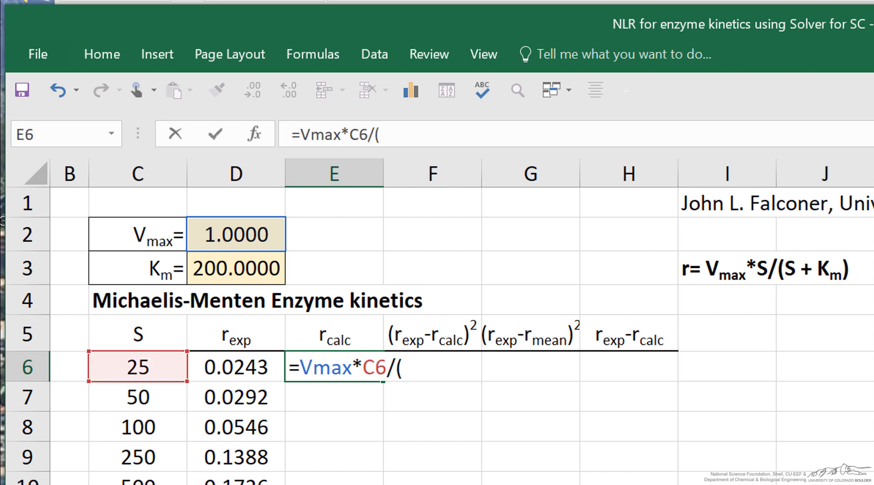
{"action": "type", "text": "Km"}
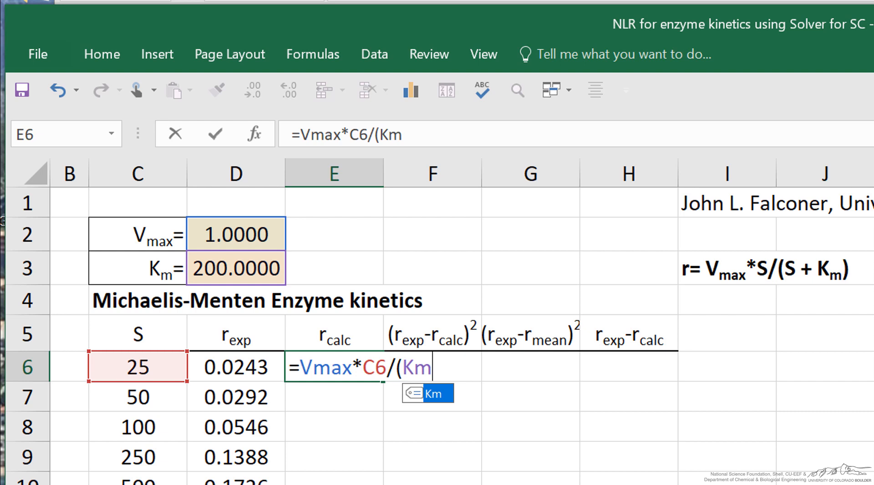
{"action": "type", "text": "+"}
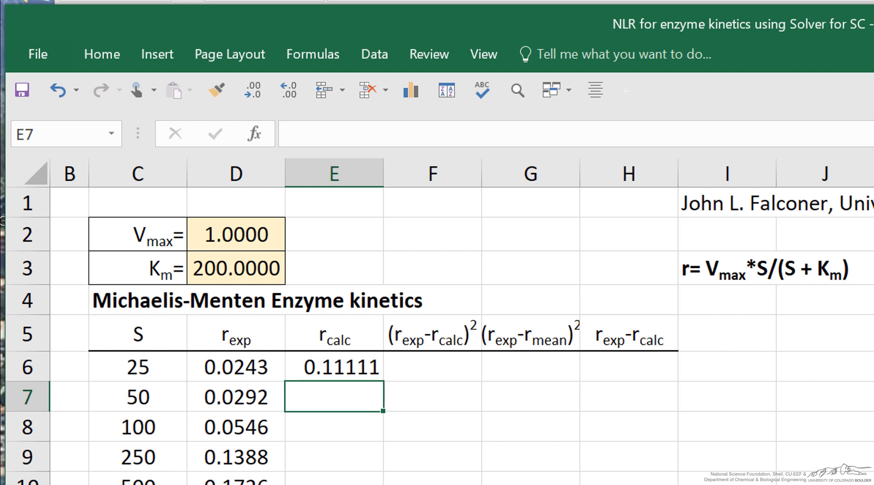
{"action": "left_click", "coordinate": [333, 367]}
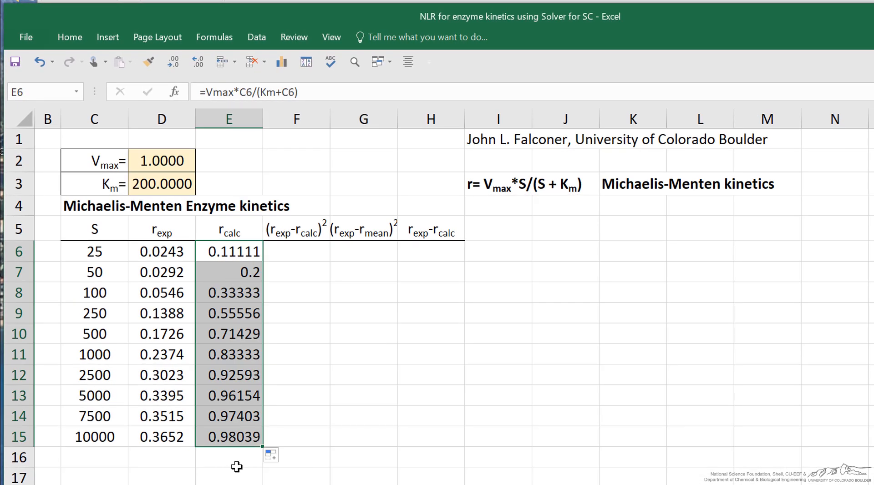
{"action": "mouse_move", "coordinate": [317, 245]}
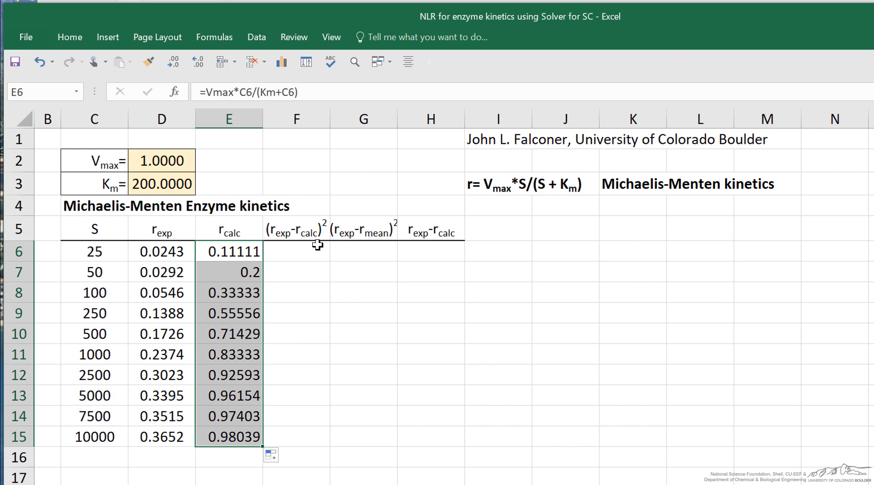
{"action": "mouse_move", "coordinate": [190, 232]}
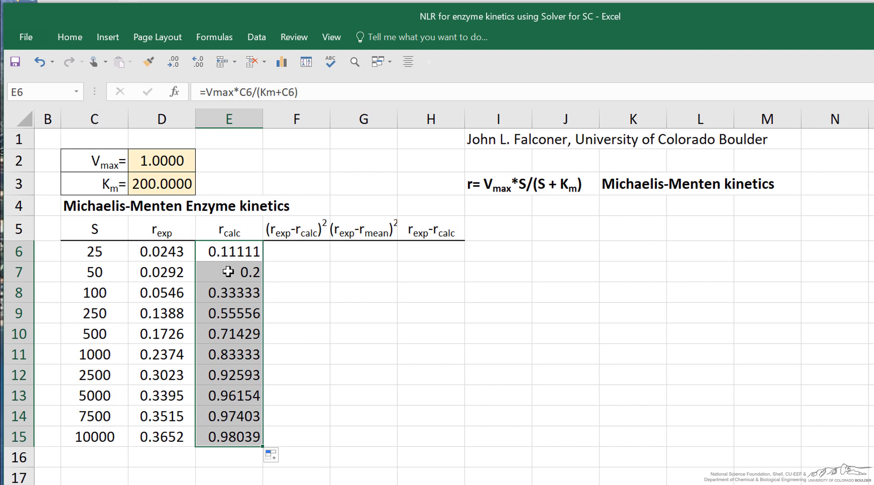
{"action": "mouse_move", "coordinate": [280, 188]}
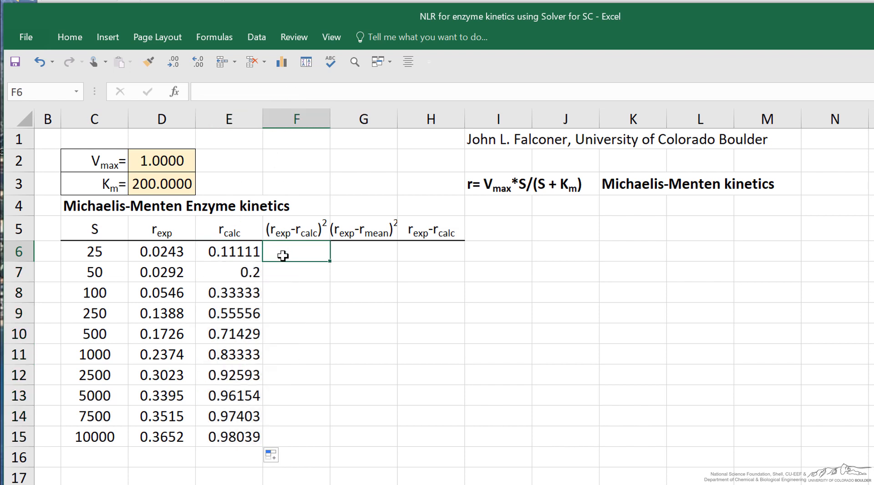
Step: Compute squared errors =(D6-E6)^2 in F6 and fill down to F15
{"action": "left_click", "coordinate": [162, 252]}
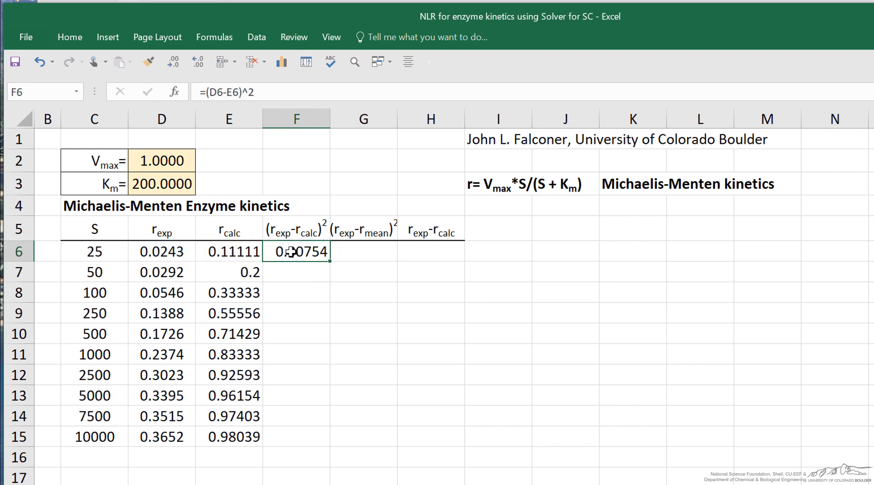
{"action": "left_click_drag", "start_coordinate": [296, 252], "coordinate": [296, 333]}
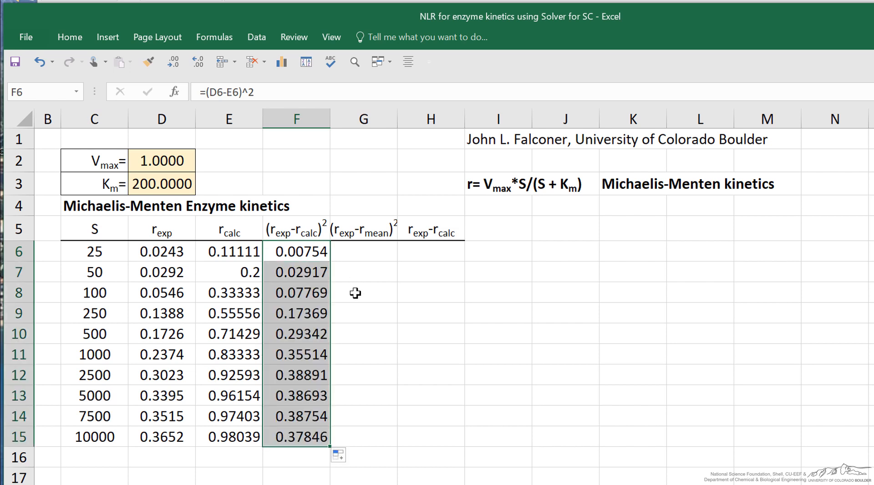
{"action": "mouse_move", "coordinate": [372, 258]}
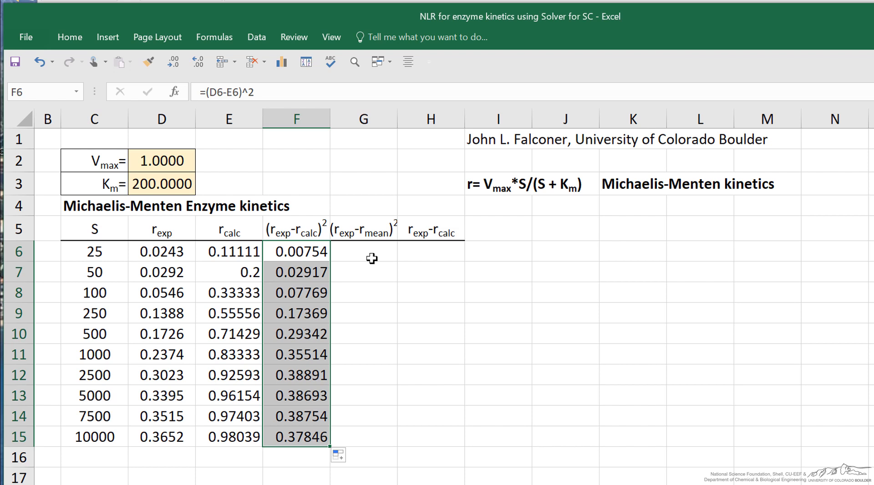
{"action": "mouse_move", "coordinate": [442, 237]}
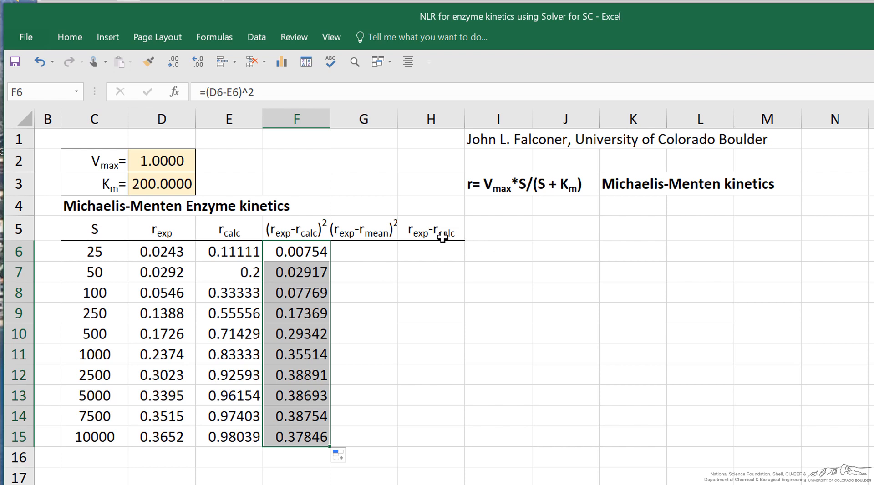
{"action": "mouse_move", "coordinate": [427, 255]}
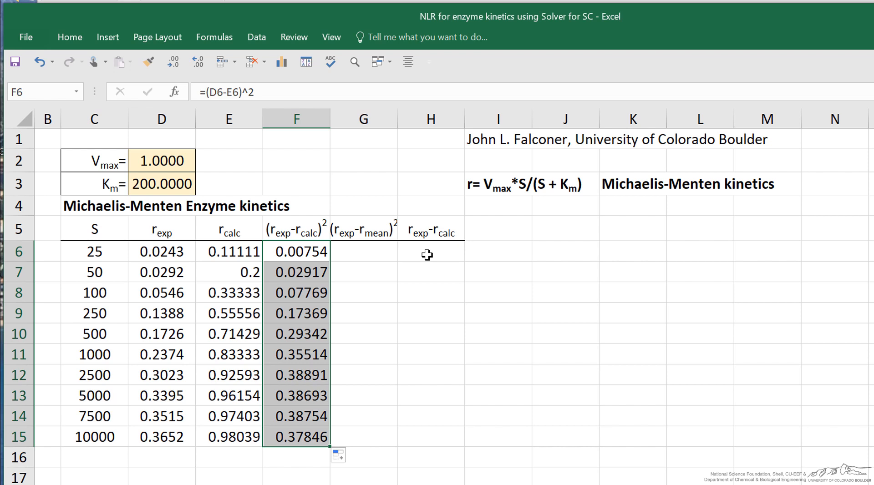
Step: Compute residuals =D6-E6 in H6 and fill down through H15
{"action": "left_click", "coordinate": [428, 251]}
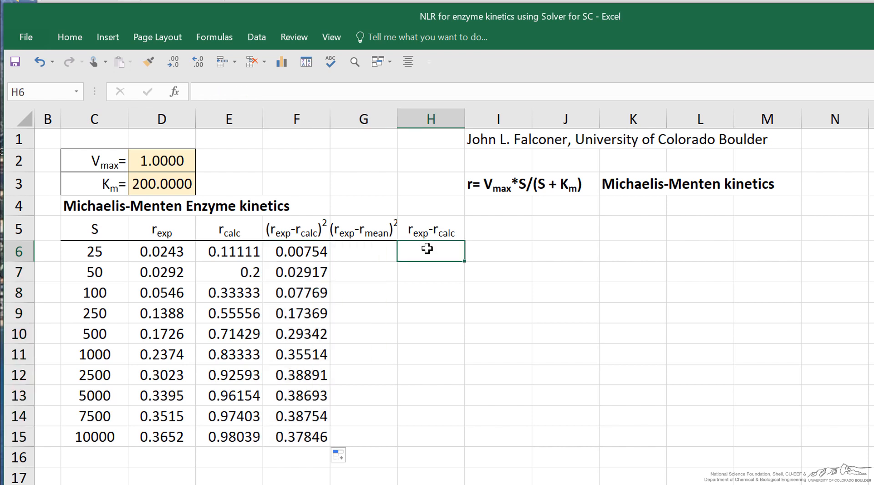
{"action": "mouse_move", "coordinate": [427, 249]}
{"action": "type", "text": "=D6-"}
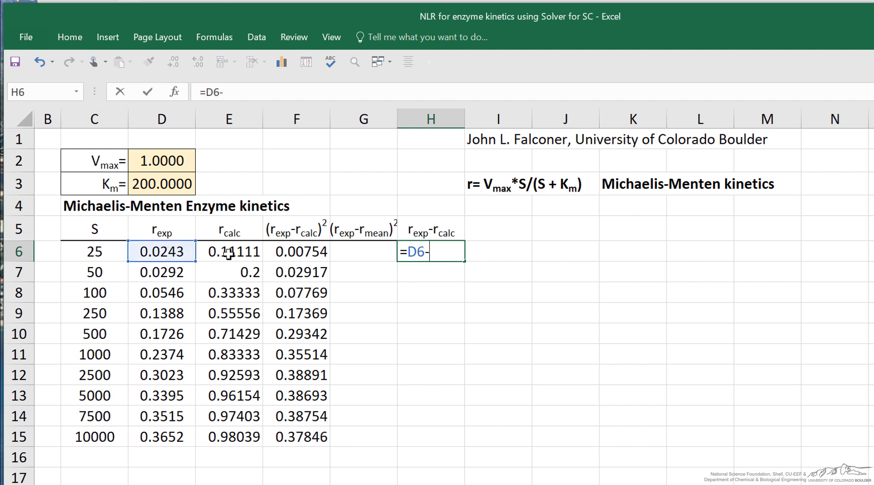
{"action": "key", "text": "enter"}
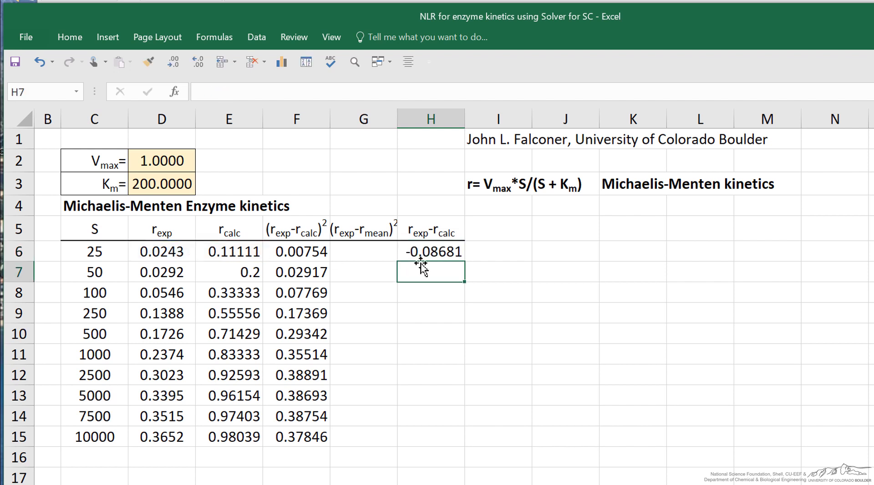
{"action": "left_click", "coordinate": [430, 252]}
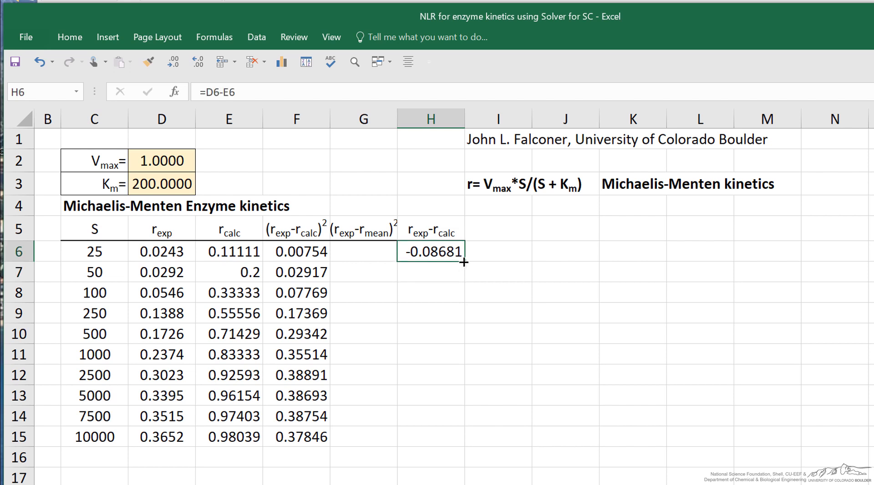
{"action": "left_click_drag", "start_coordinate": [464, 262], "coordinate": [443, 426]}
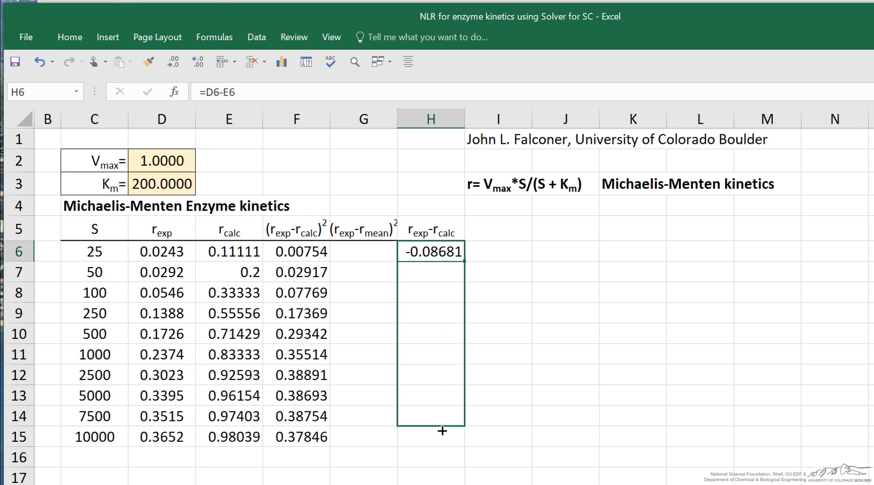
{"action": "left_click_drag", "start_coordinate": [441, 252], "coordinate": [442, 437]}
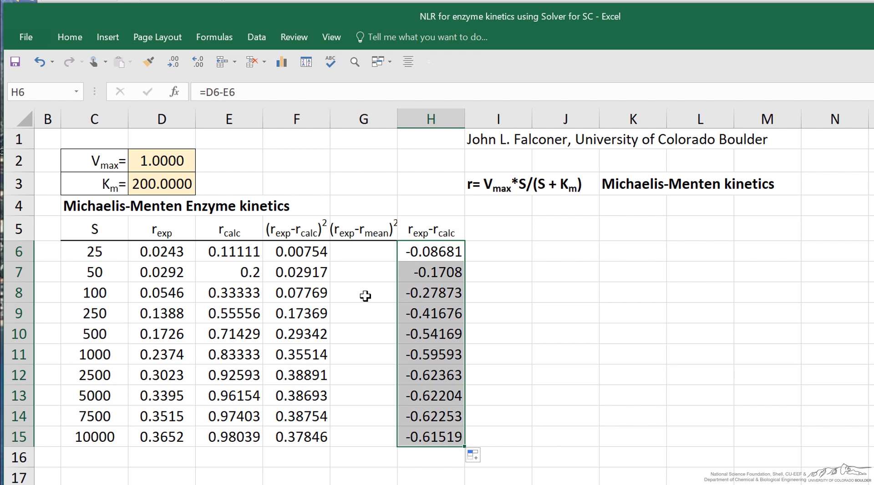
{"action": "mouse_move", "coordinate": [343, 234]}
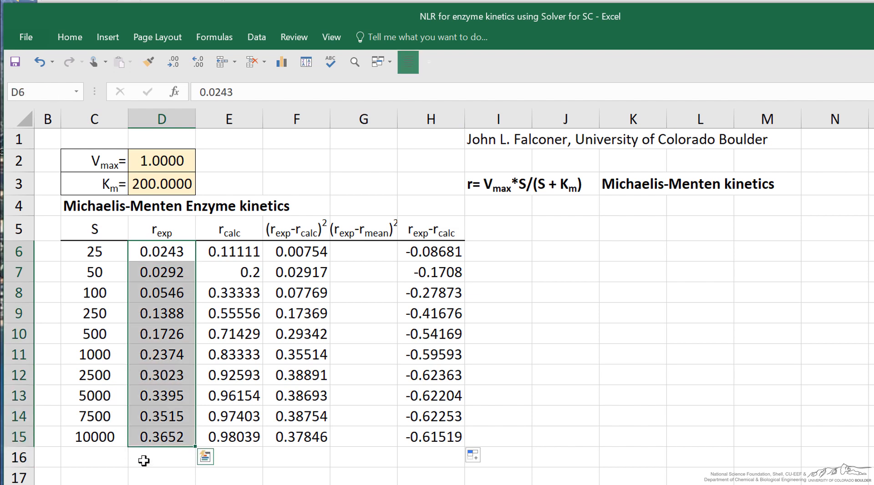
Step: Enter rmean =AVERAGE(D6:D15) in D16 and =SUM(F6:F15) in F16, highlighted yellow
{"action": "left_click", "coordinate": [161, 457]}
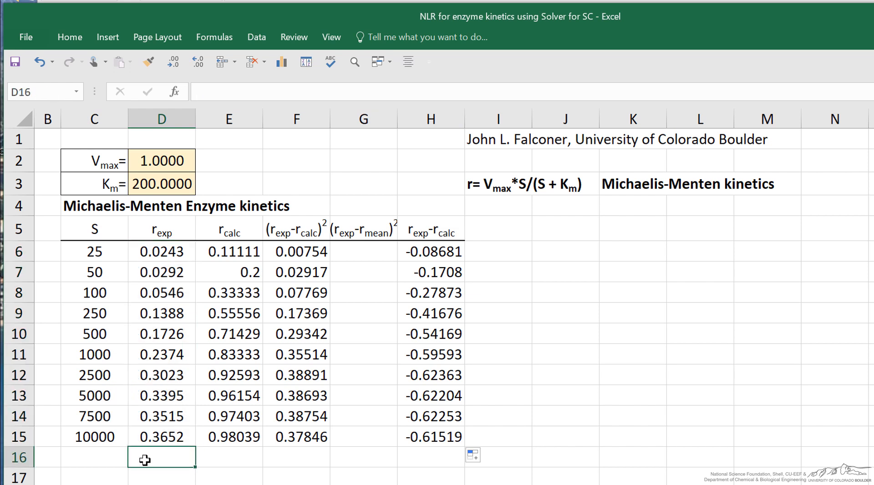
{"action": "type", "text": "=AVERAGE(D6:D15)"}
{"action": "left_click", "coordinate": [94, 457]}
{"action": "type", "text": "rmean="}
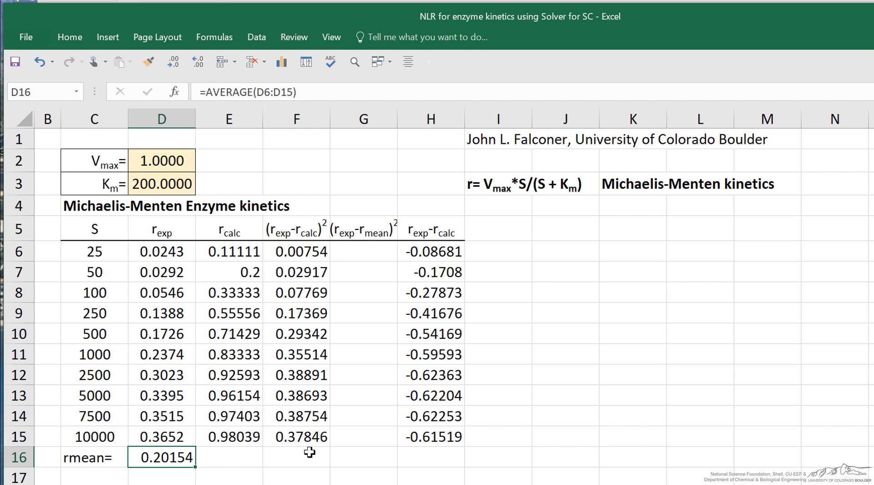
{"action": "left_click", "coordinate": [296, 457]}
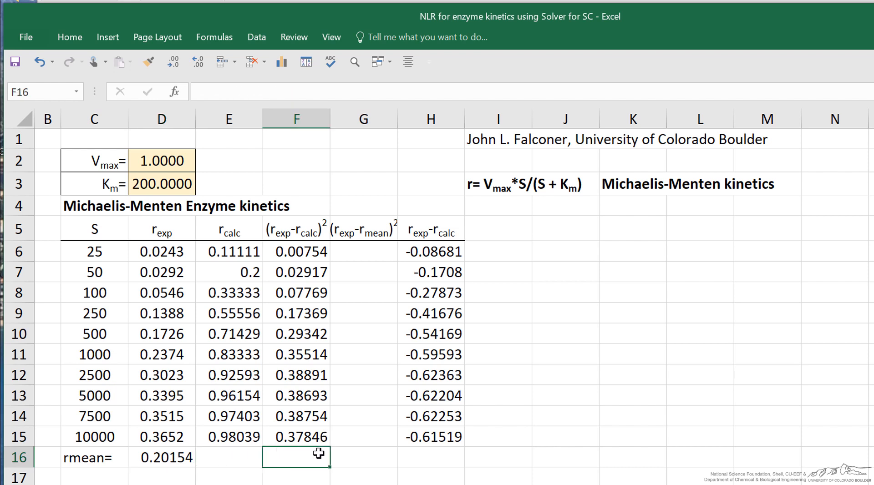
{"action": "type", "text": "=SUM(F6:F15)"}
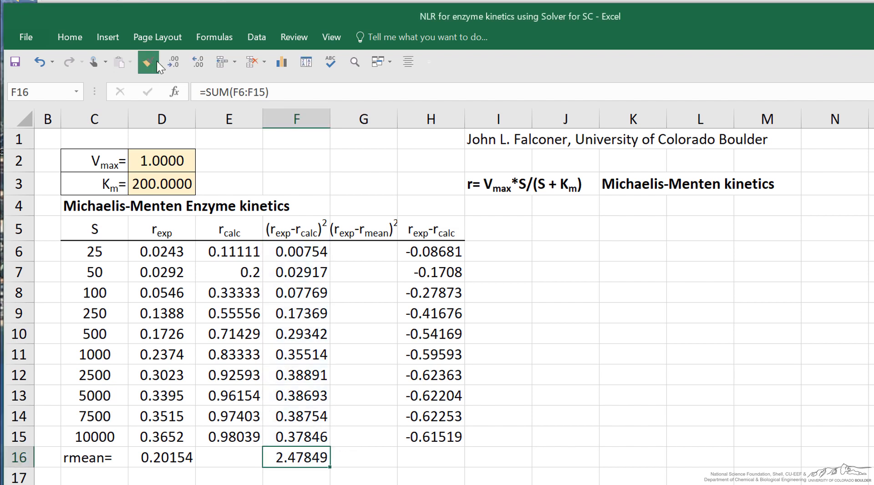
{"action": "left_click", "coordinate": [69, 36]}
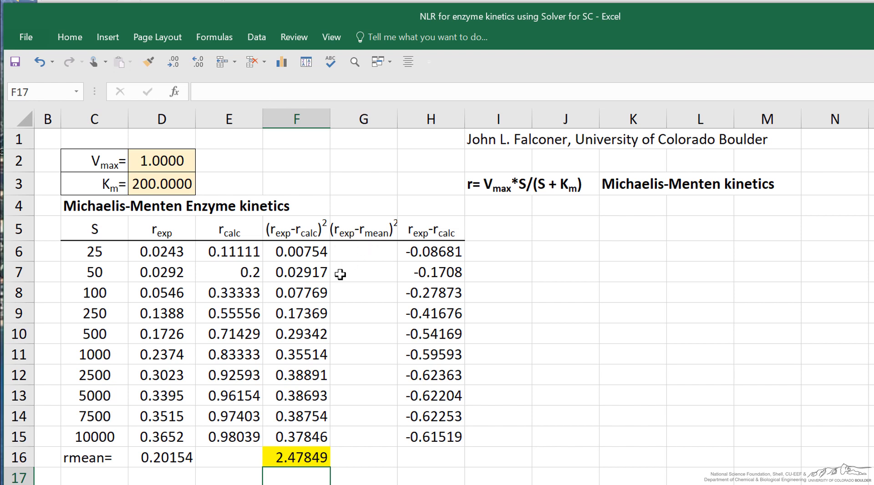
Step: Compute =(D6-rmean)^2 in G6 using the named rmean cell and fill to G15
{"action": "left_click", "coordinate": [161, 457]}
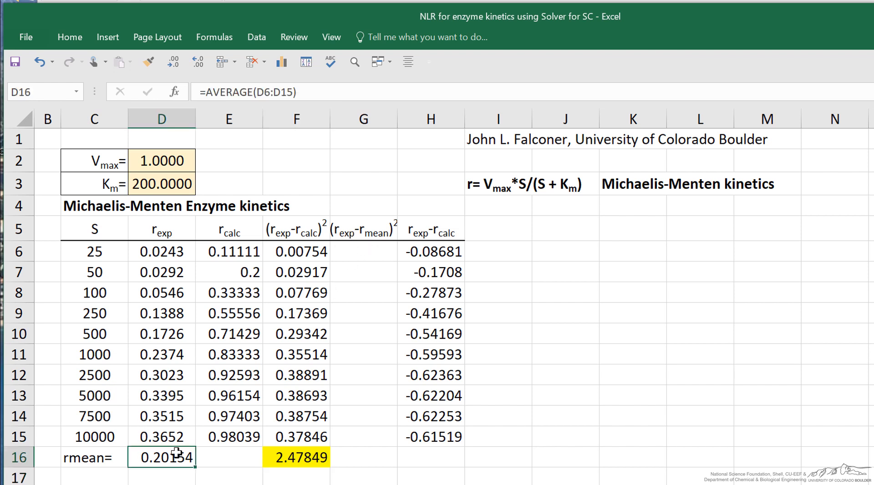
{"action": "mouse_move", "coordinate": [145, 440]}
{"action": "type", "text": "=(D6-"}
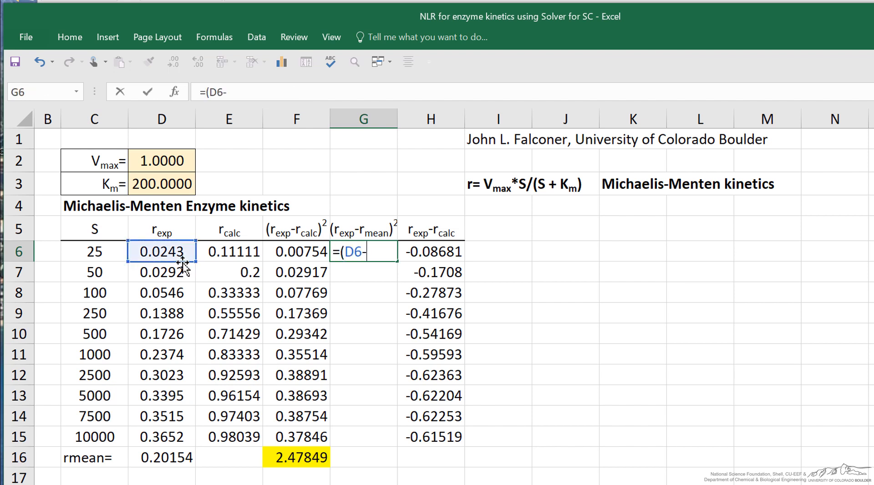
{"action": "type", "text": "rmean"}
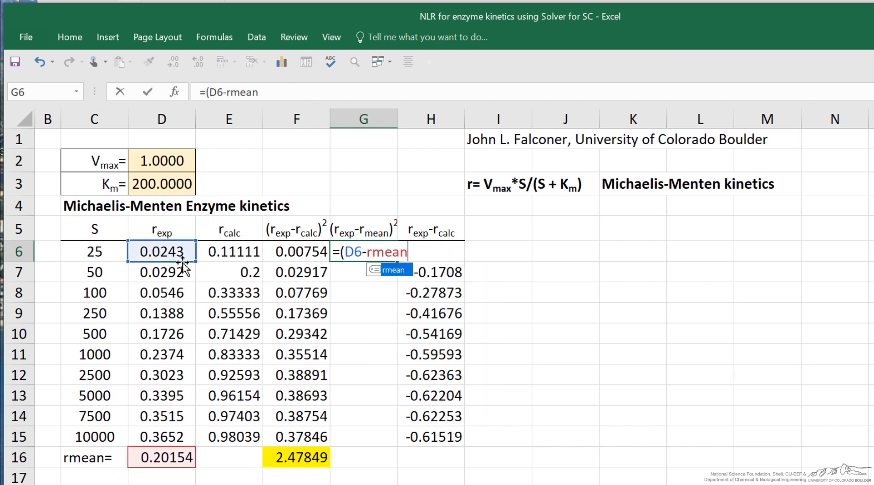
{"action": "key", "text": "enter"}
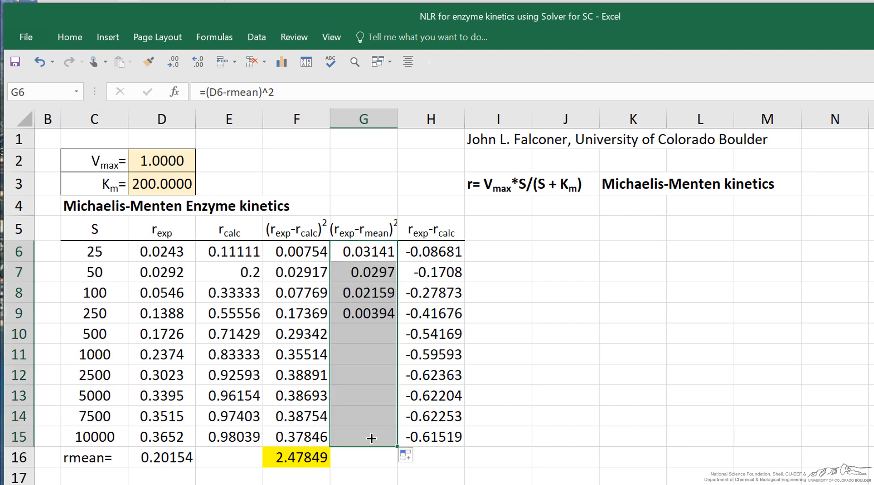
{"action": "left_click_drag", "start_coordinate": [372, 437], "coordinate": [371, 437]}
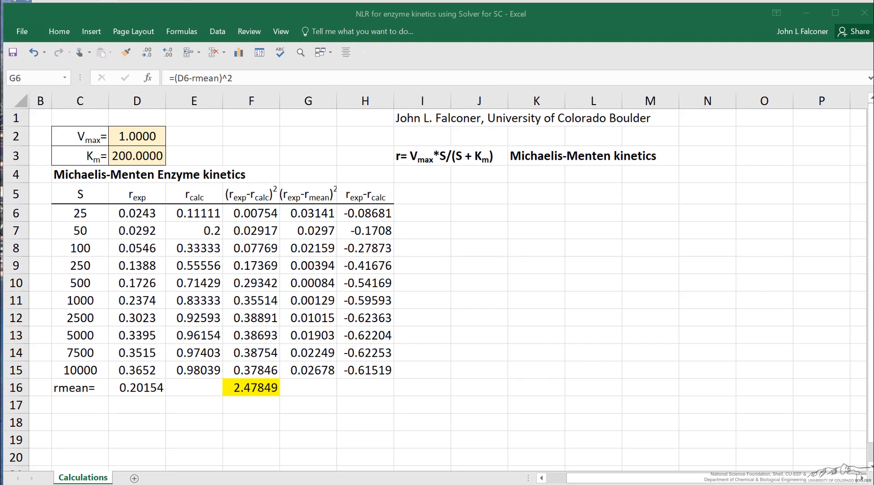
Step: Run Solver minimizing $F$16 by changing $D$2:$D$3, giving Vmax 0.3767 and Km 544.9178
{"action": "left_click", "coordinate": [217, 31]}
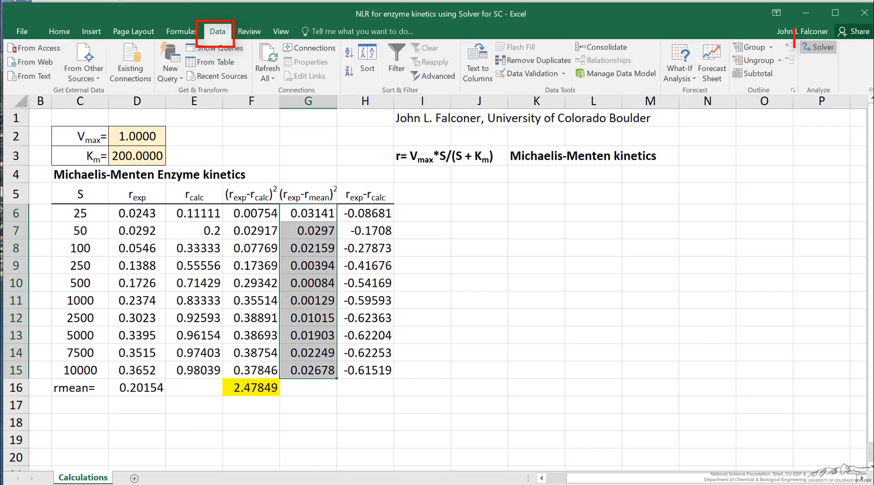
{"action": "left_click", "coordinate": [817, 47]}
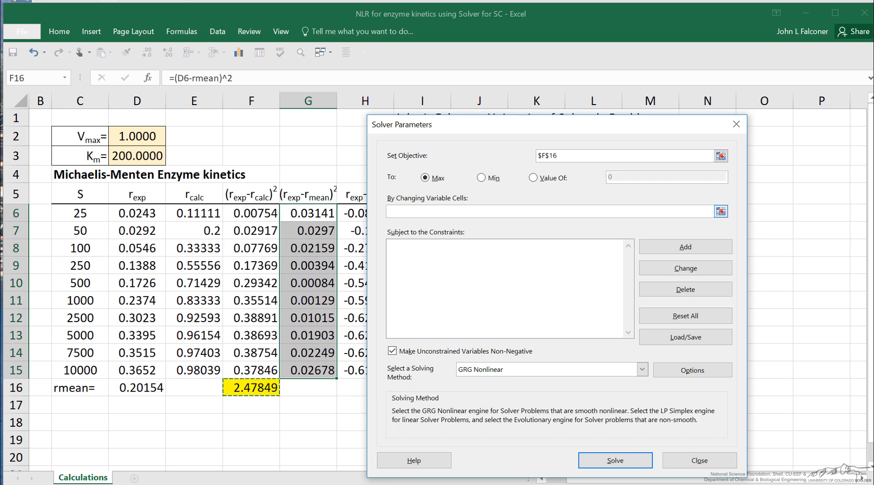
{"action": "left_click", "coordinate": [481, 177]}
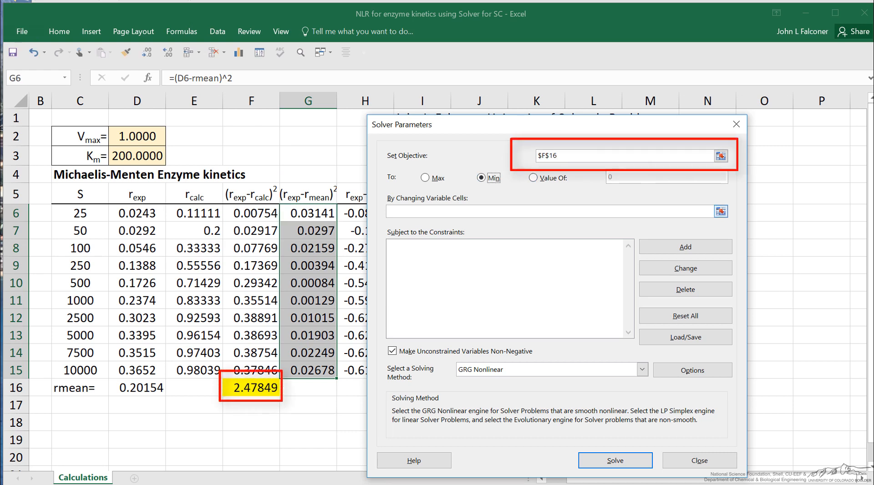
{"action": "left_click", "coordinate": [721, 155]}
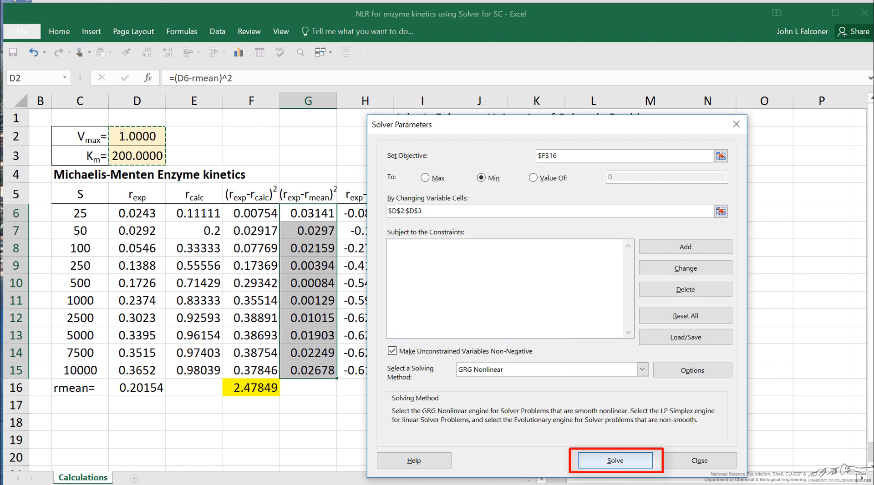
{"action": "left_click", "coordinate": [614, 459]}
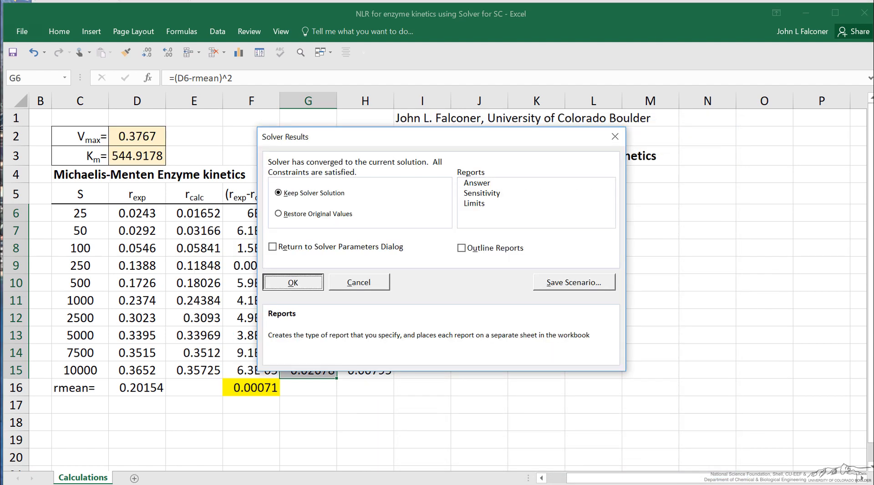
Step: Keep the Solver solution so the sheet retains the fitted Vmax and Km
{"action": "left_click", "coordinate": [292, 282]}
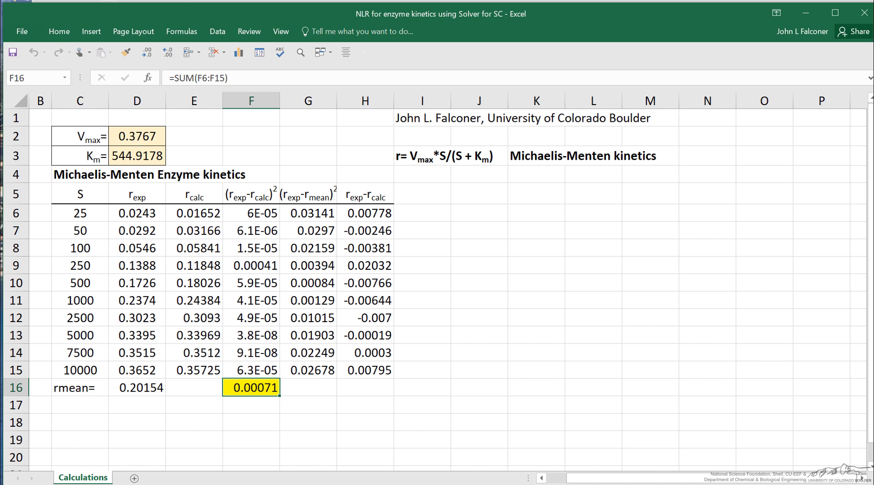
{"action": "left_click", "coordinate": [365, 214]}
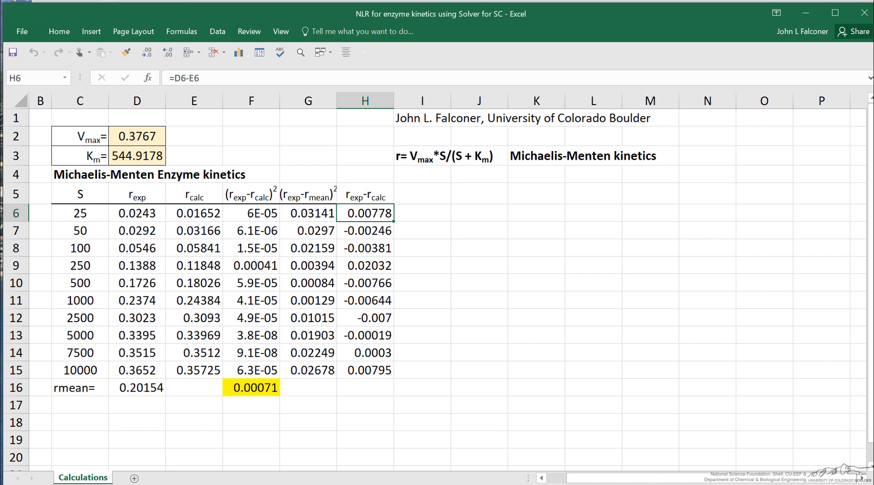
{"action": "left_click_drag", "start_coordinate": [365, 213], "coordinate": [365, 370]}
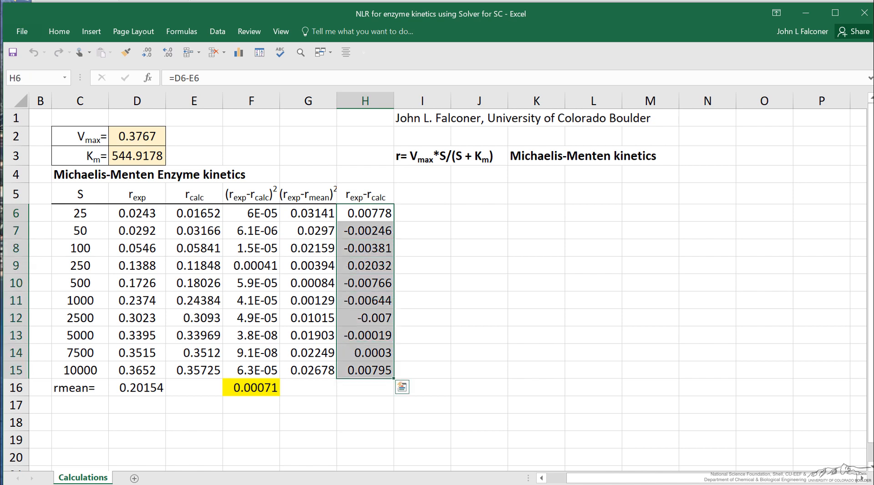
{"action": "left_click", "coordinate": [422, 335]}
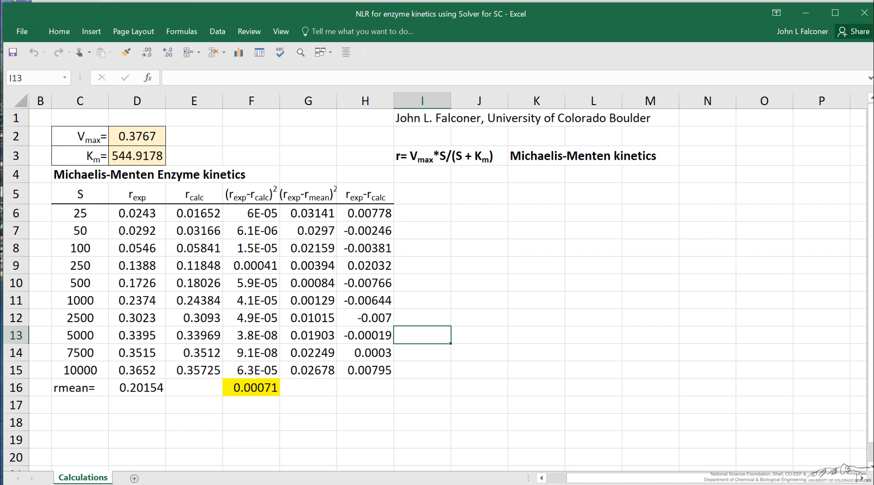
{"action": "left_click", "coordinate": [365, 214]}
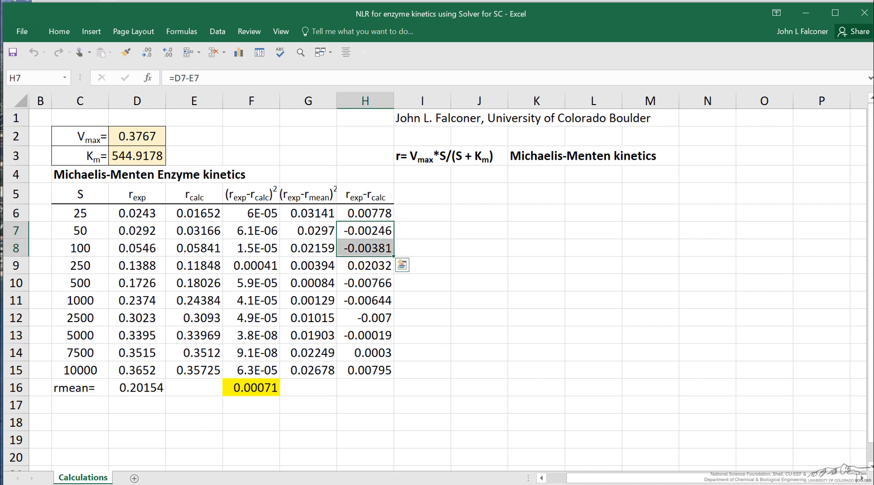
{"action": "left_click", "coordinate": [365, 265]}
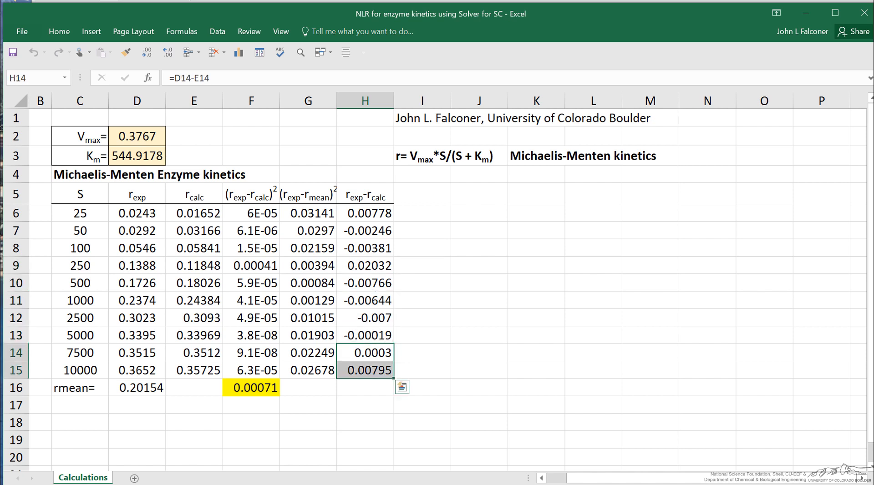
{"action": "left_click", "coordinate": [365, 387]}
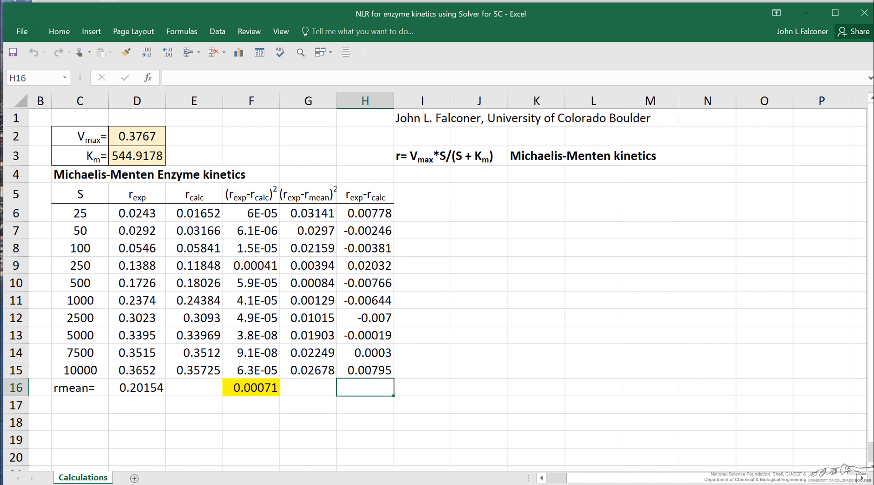